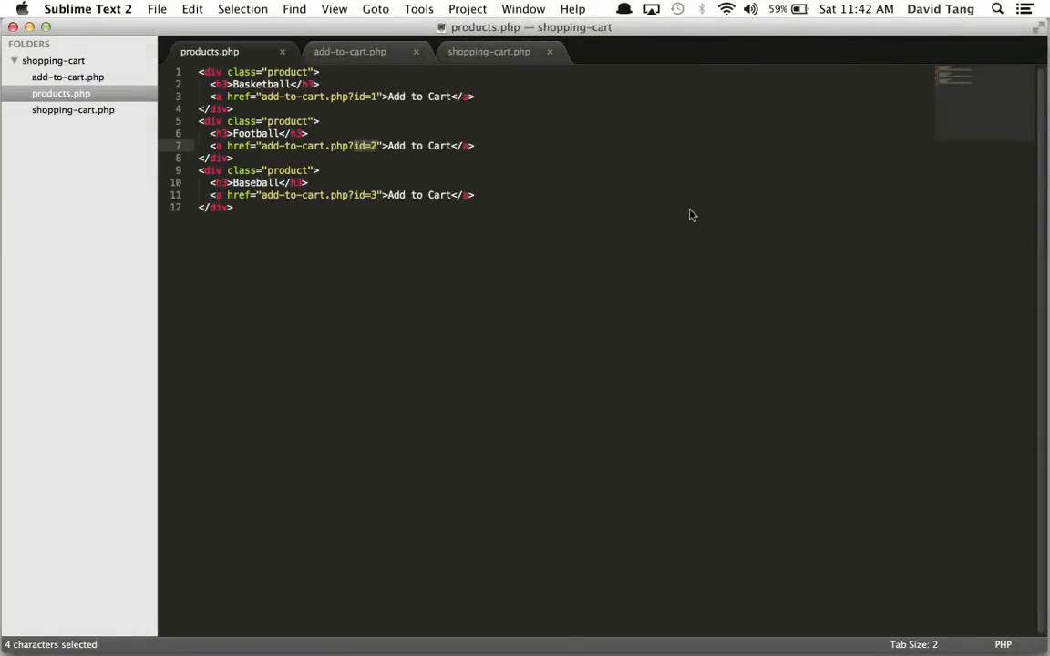
mouse_move(690, 213)
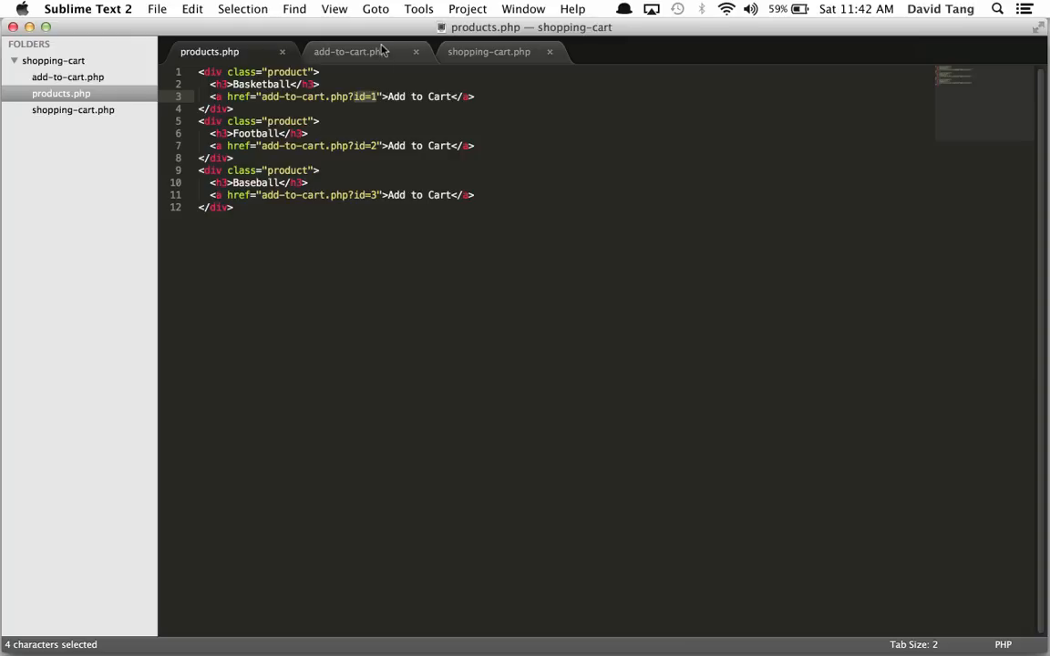
Switch from products.php to the add-to-cart.php tab
click(350, 52)
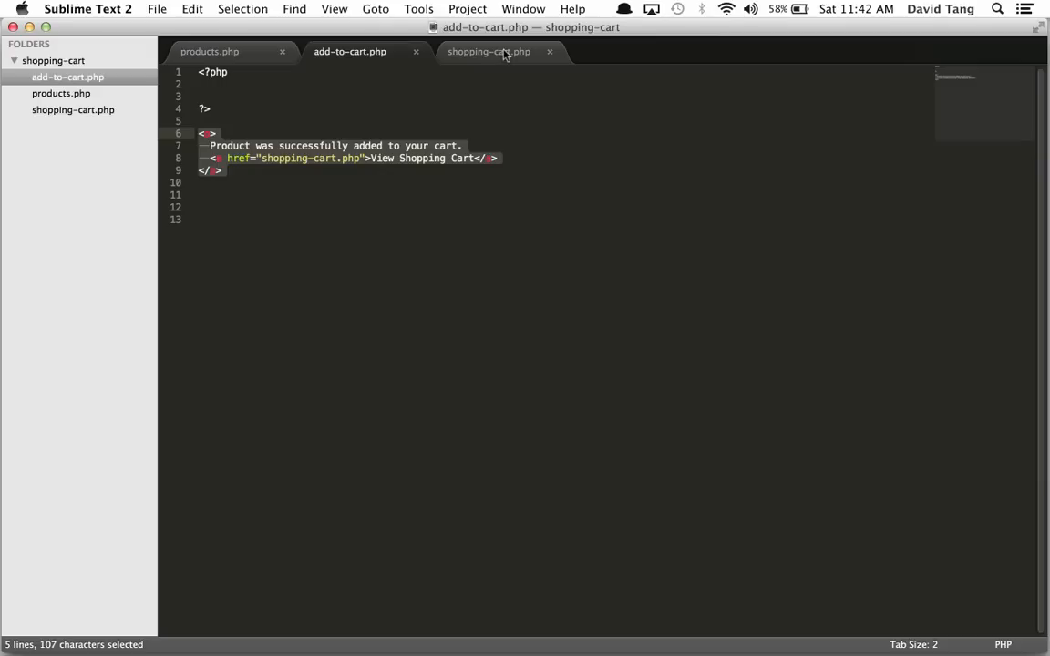
mouse_move(505, 51)
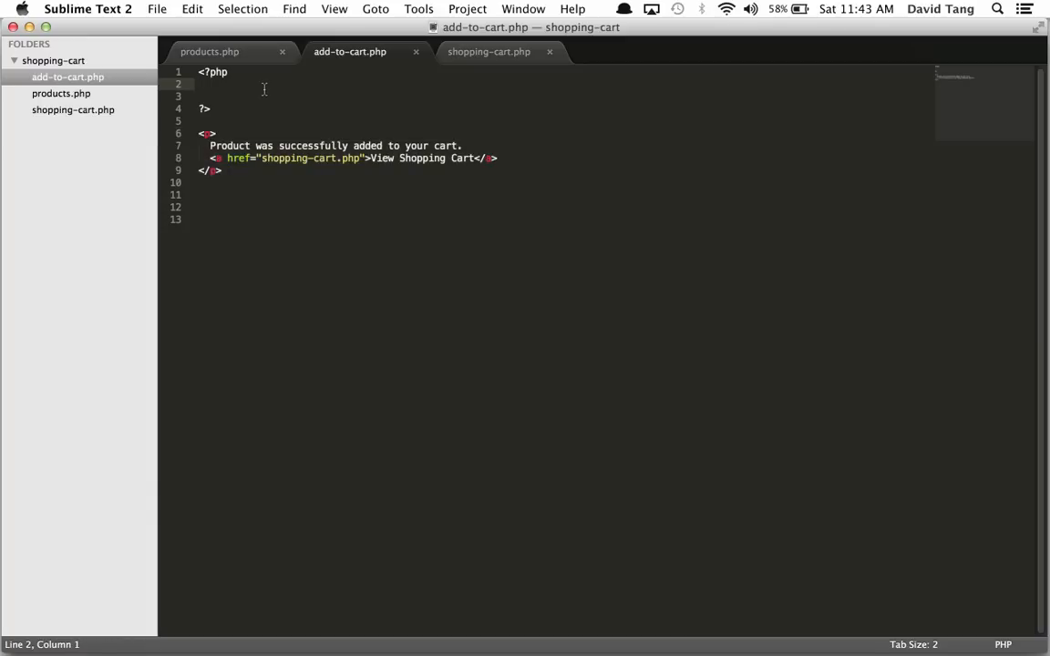
Add session_start() and $_SESSION['cart'] = array() to add-to-cart.php
text(session_start();)
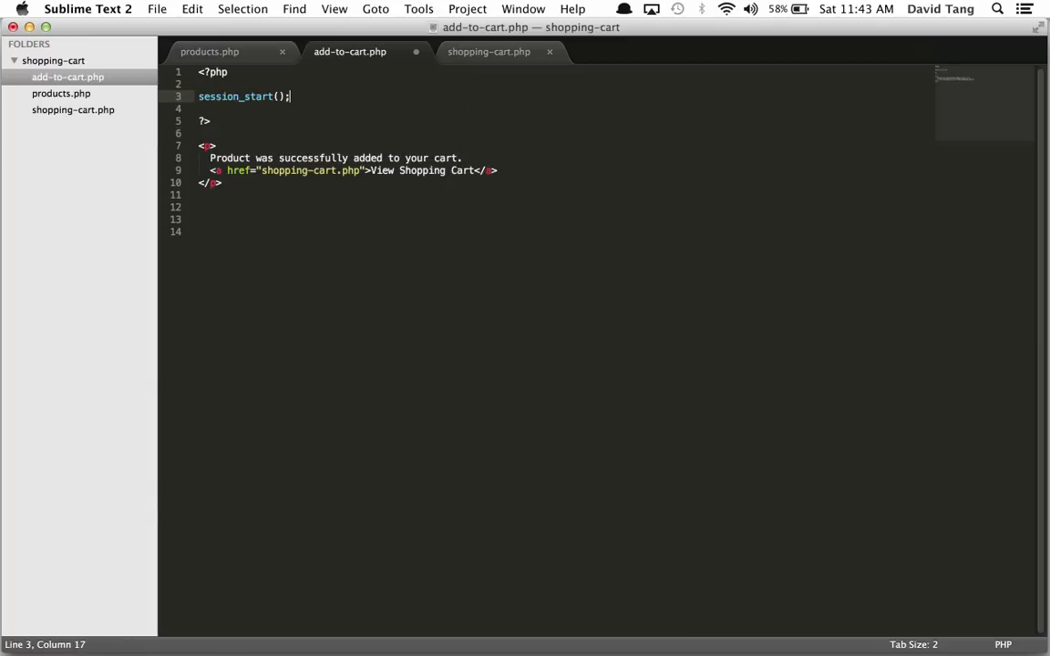
key(Enter)
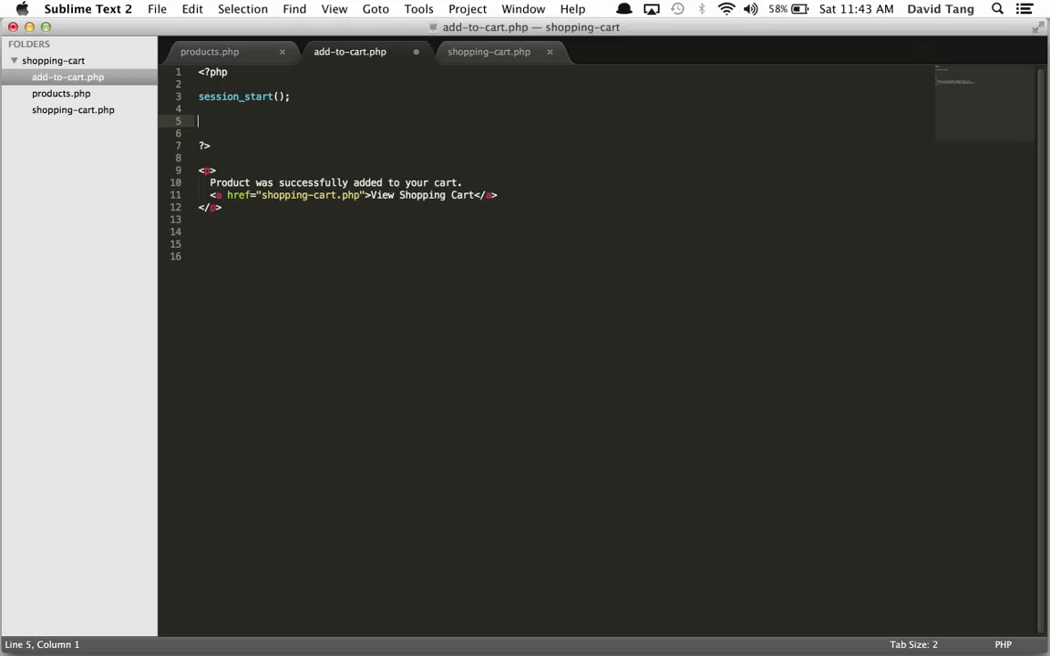
text($)
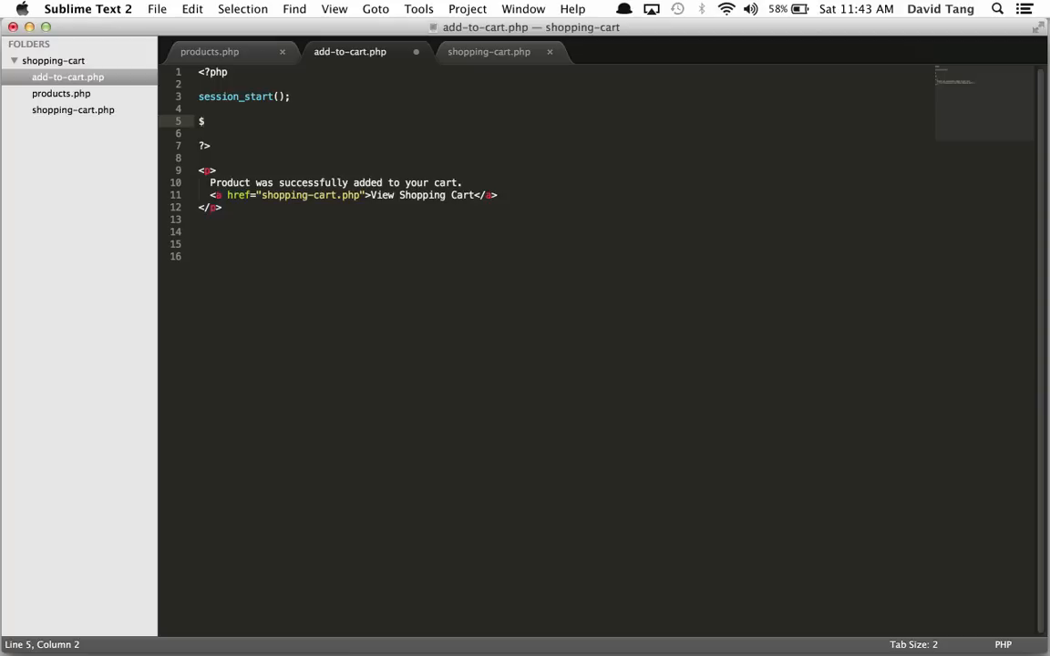
text(_SESSION)
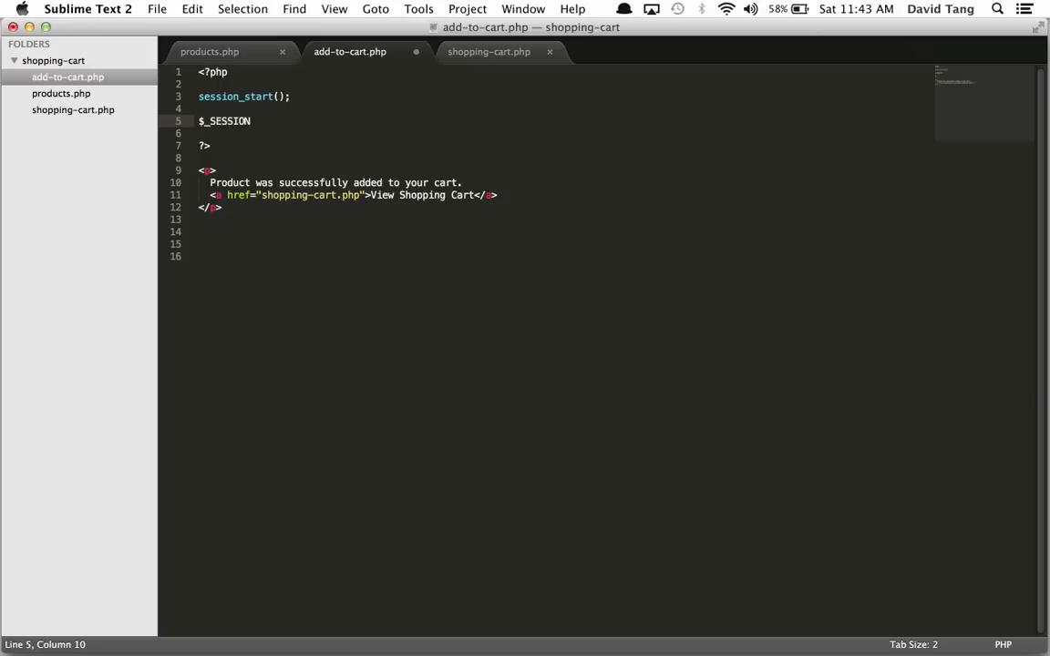
text(['cart'])
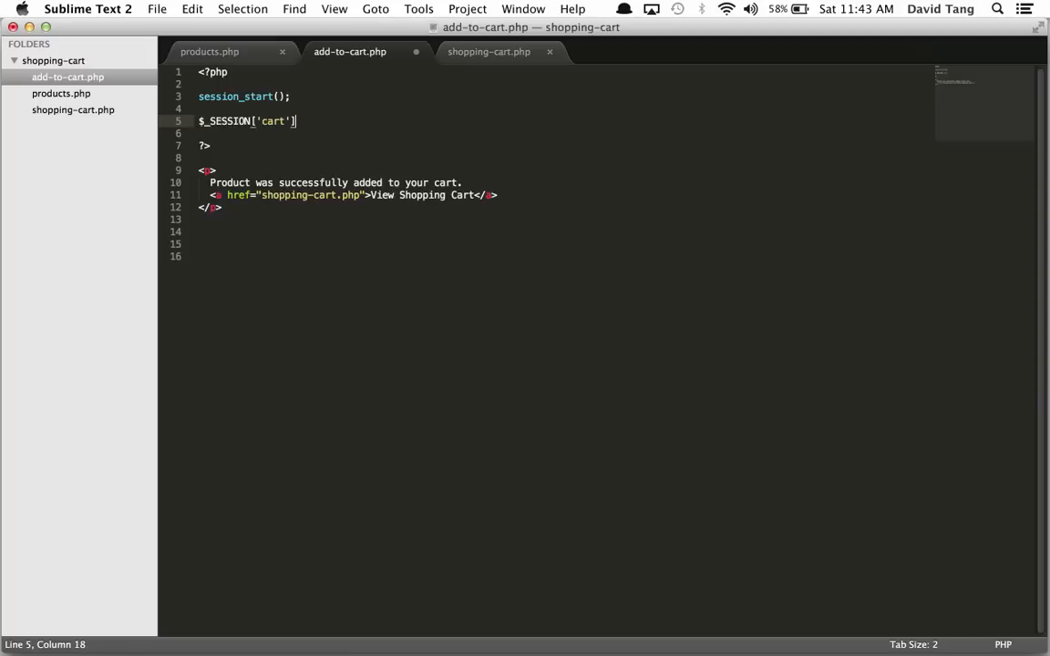
text(= array();)
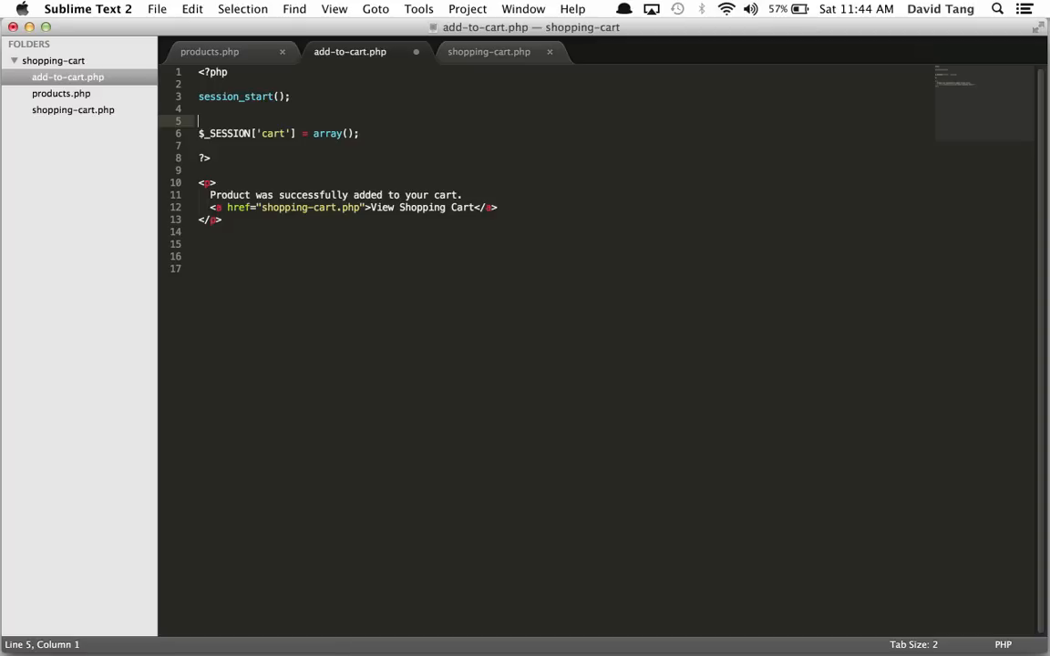
Begin an if (empty($_SESSION['cart'])) check
text(if ())
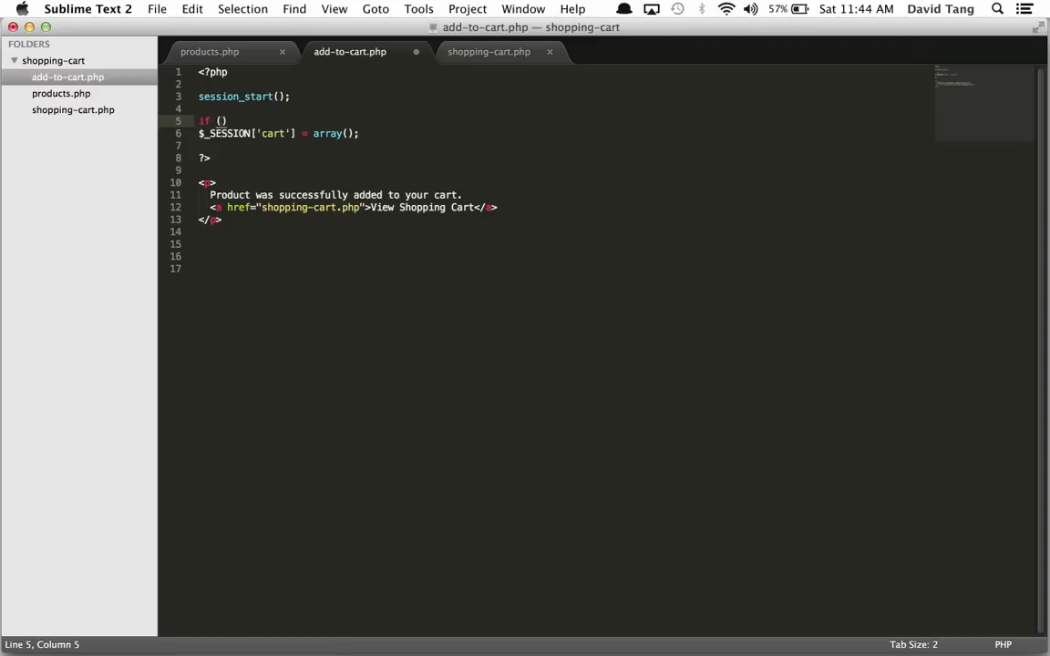
text(empty($)
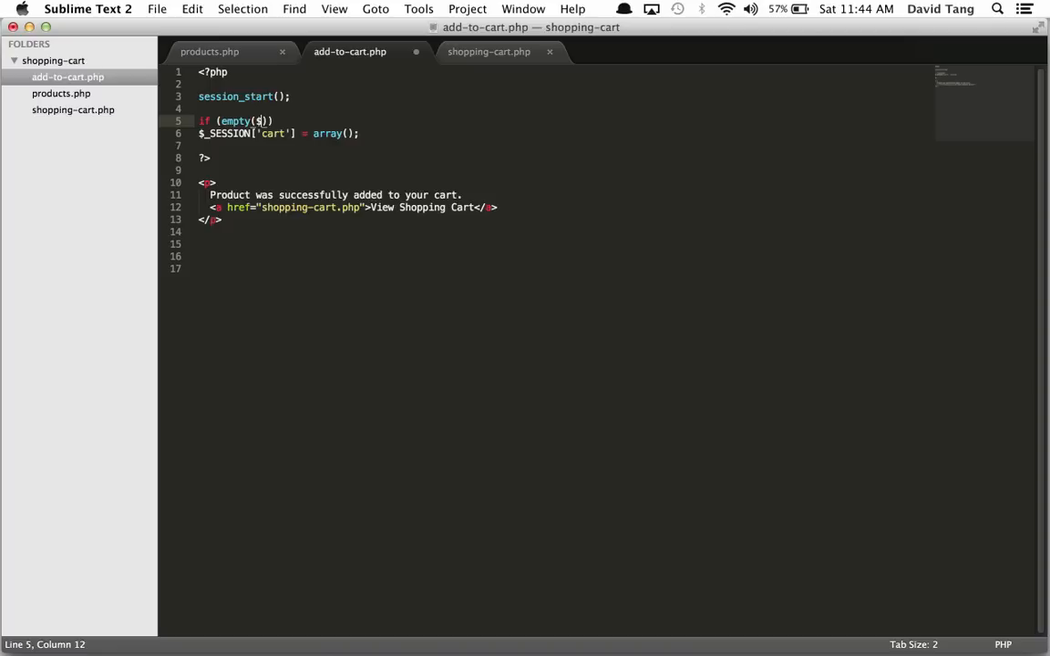
text(_SESSION['cart)
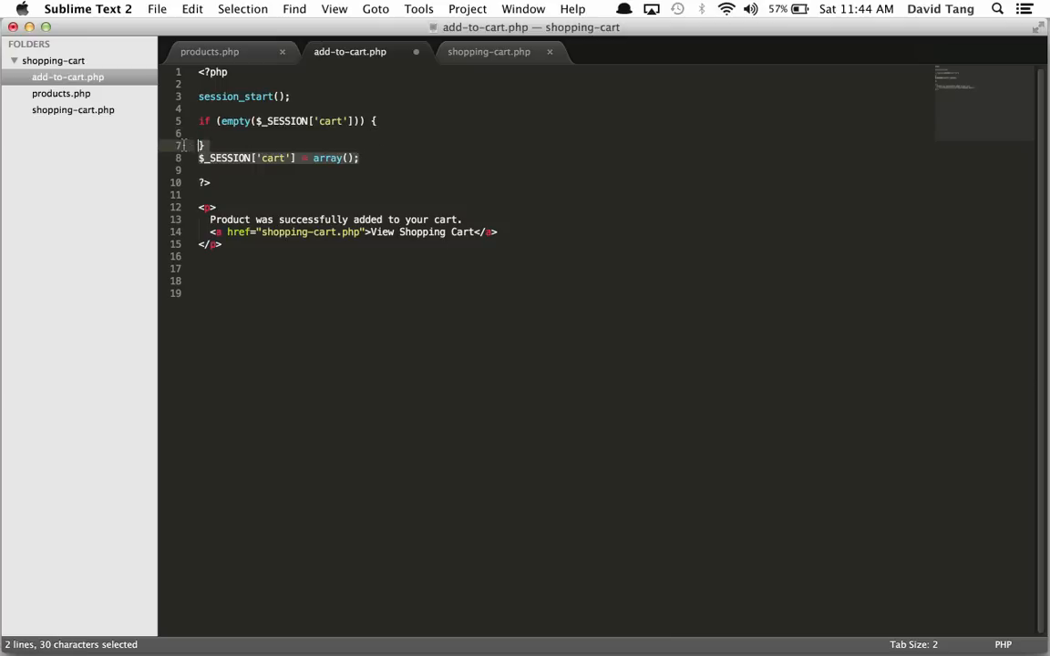
Move the cart initialisation inside the empty check and add array_push($_SESSION['cart'], $_GET['id'])
key(cmd+x)
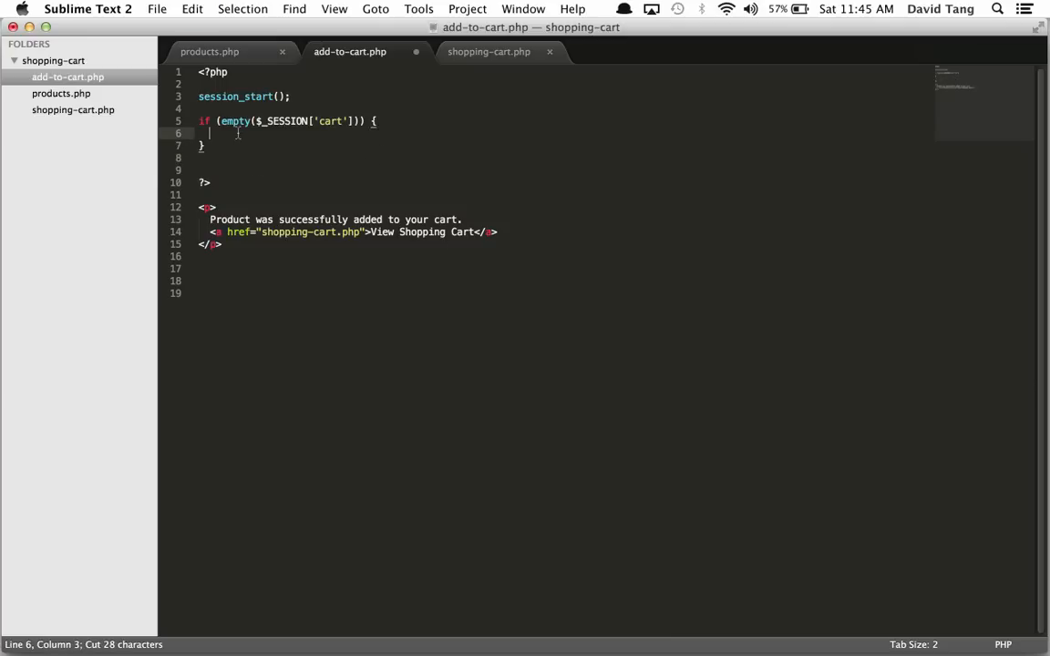
text($_SESSION['cart'] = array();)
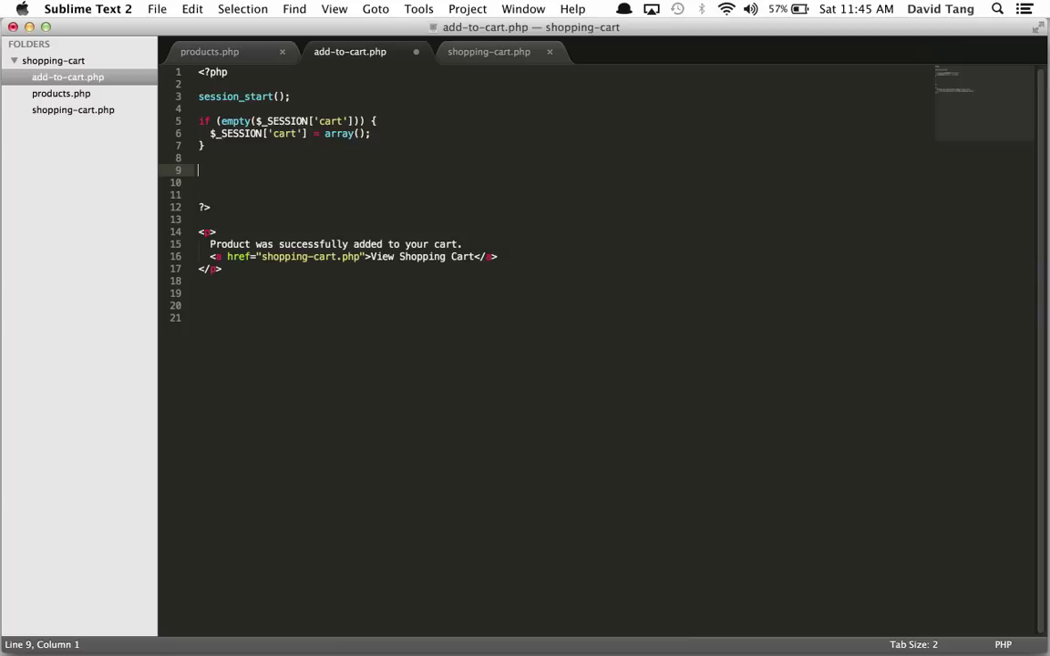
text(array_push()
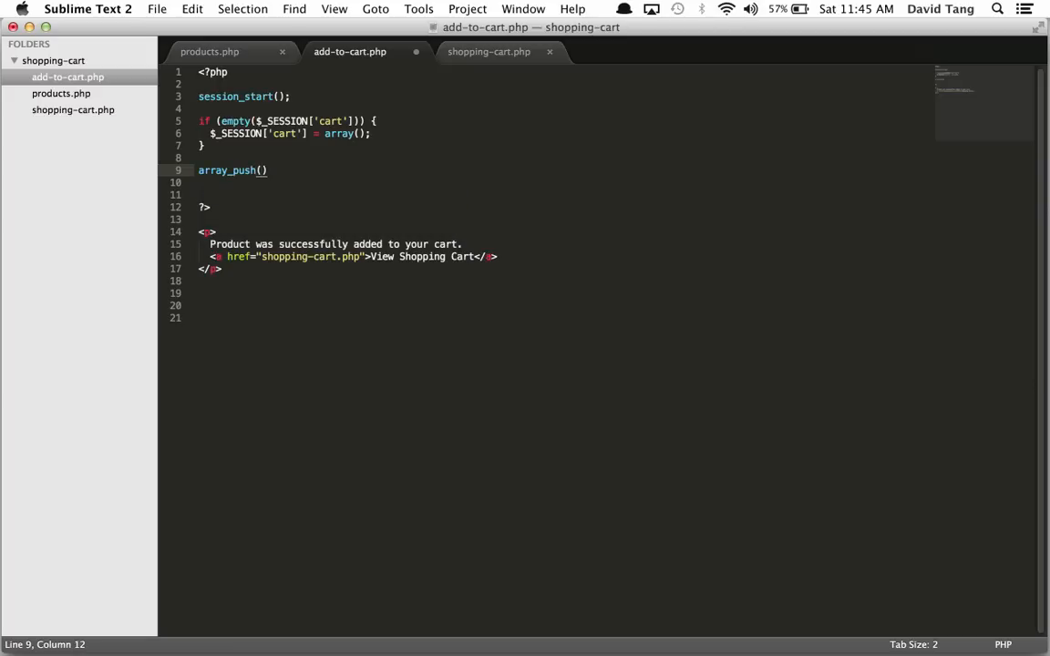
text($_SESSION[')
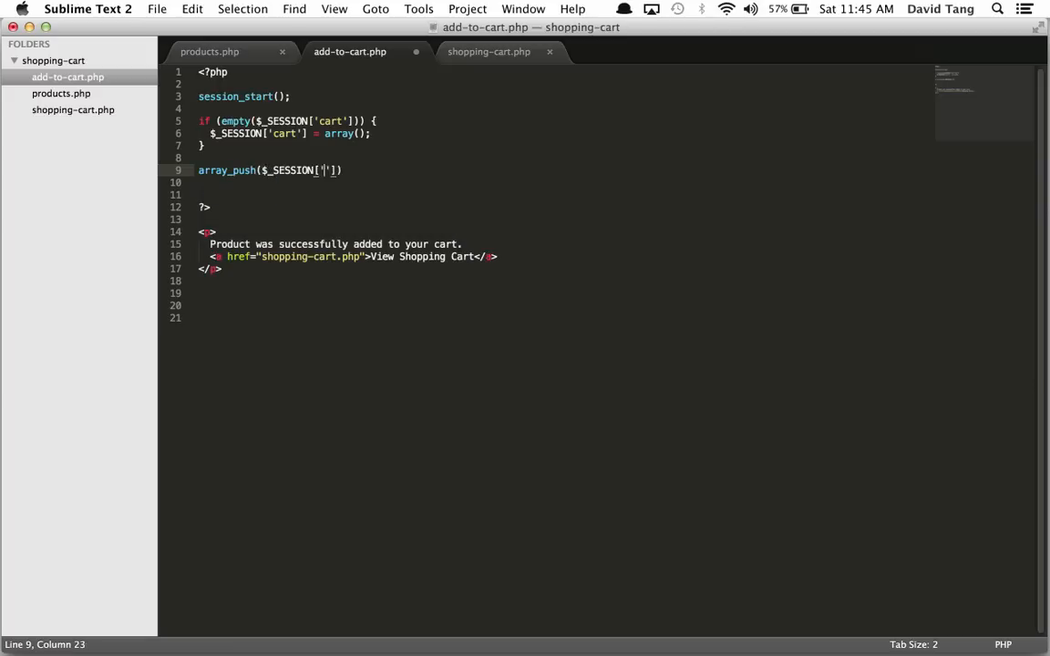
text(cart'],)
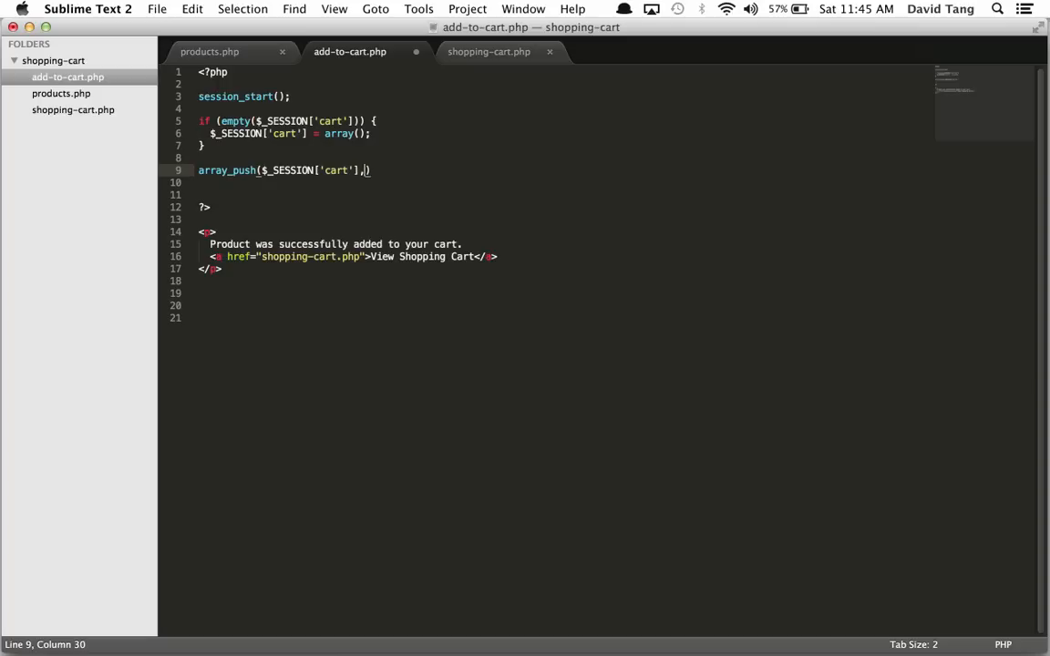
text($_)
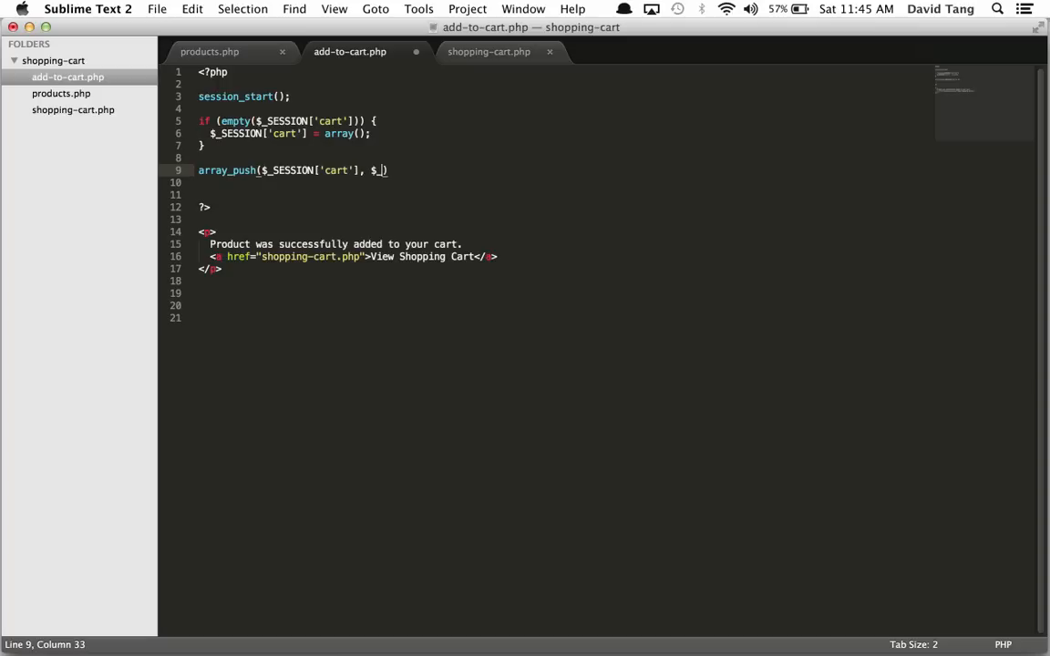
text(_GET['id'])
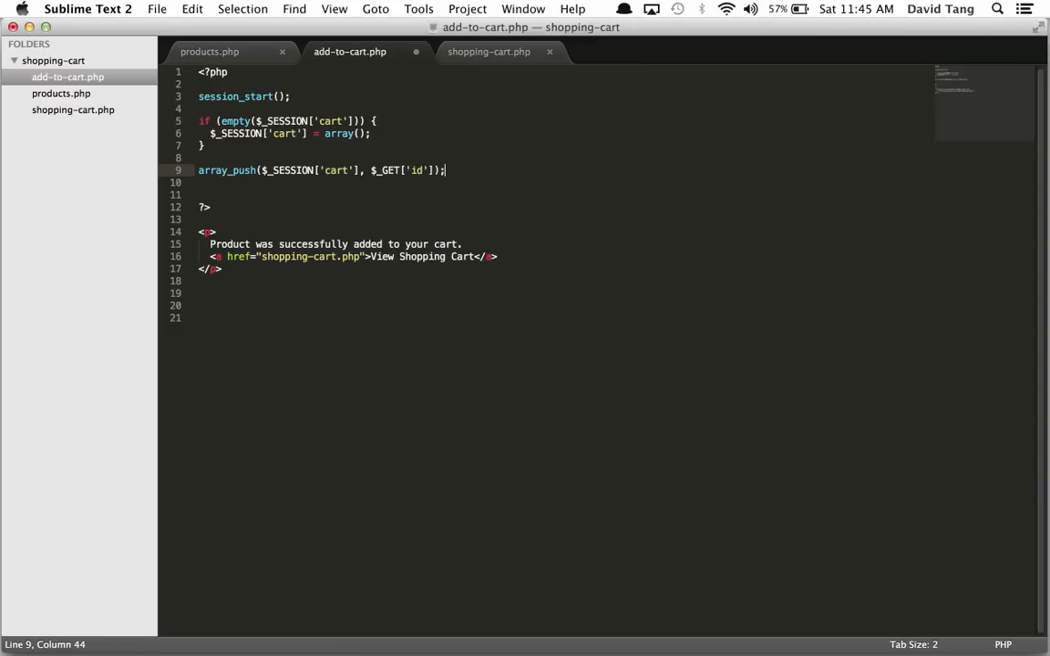
Save add-to-cart.php and start typing session_start in shopping-cart.php
key(cmd+s)
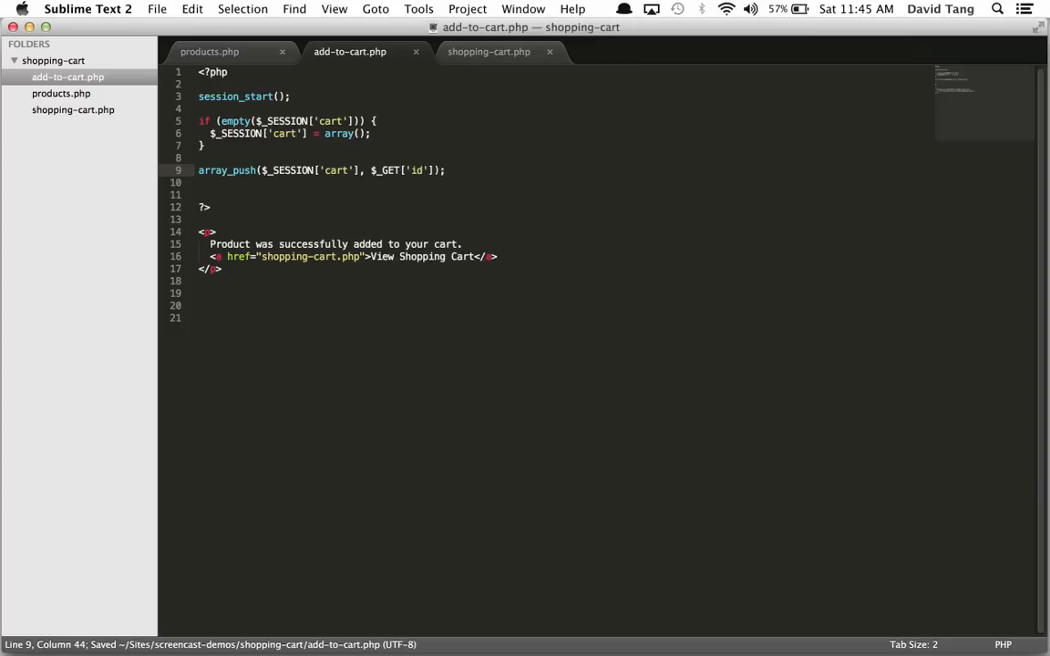
mouse_move(492, 51)
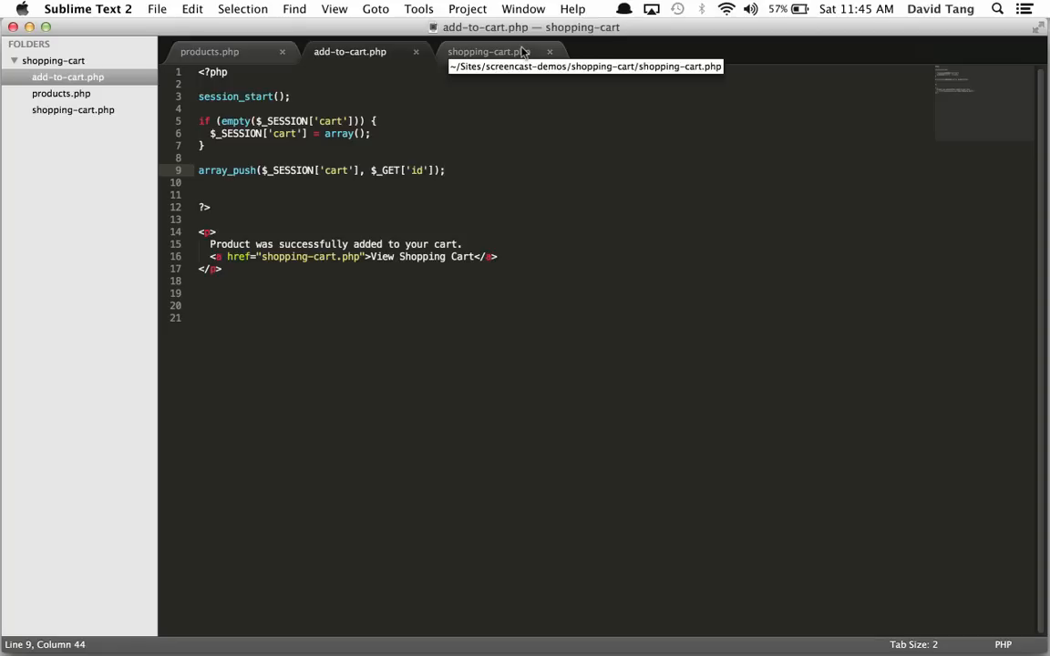
click(488, 51)
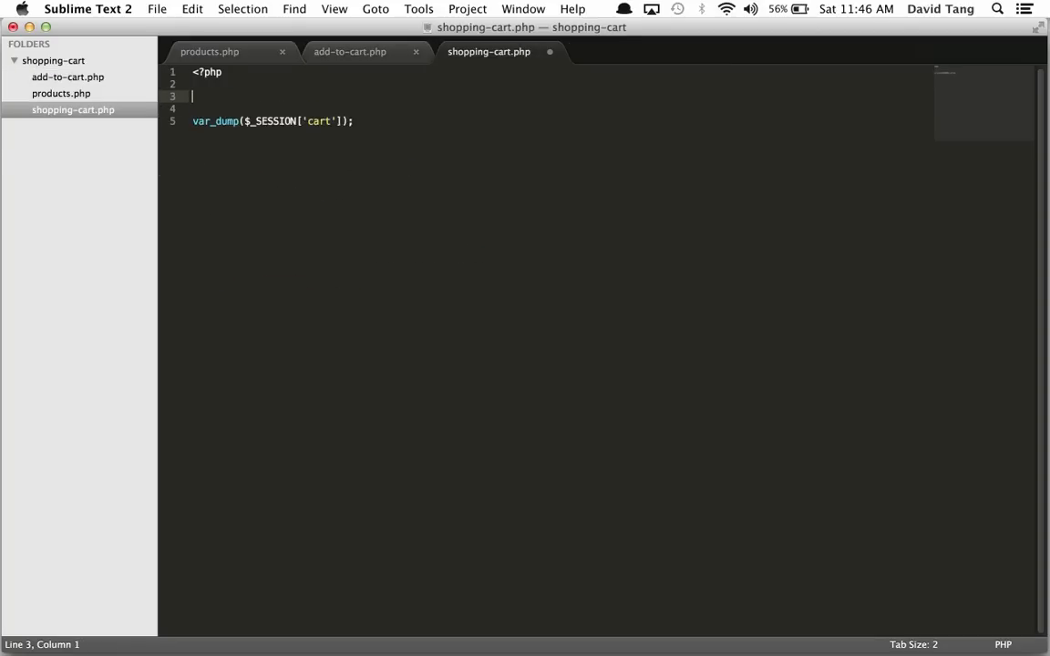
text(session_start)
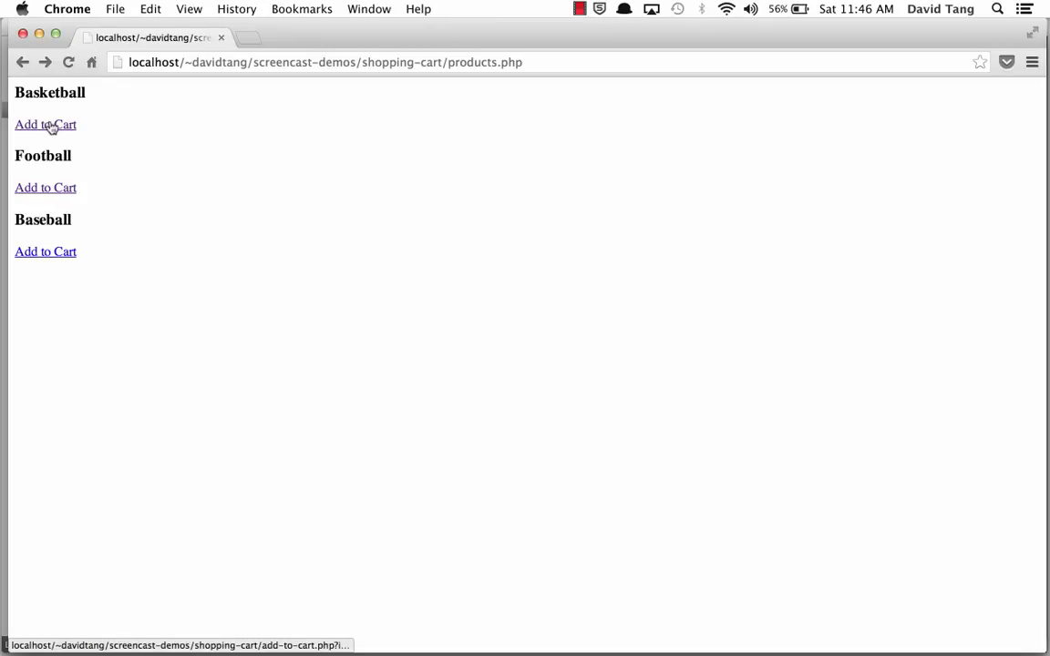
Add the first product and Baseball to the cart, checking the cart page each time
click(44, 124)
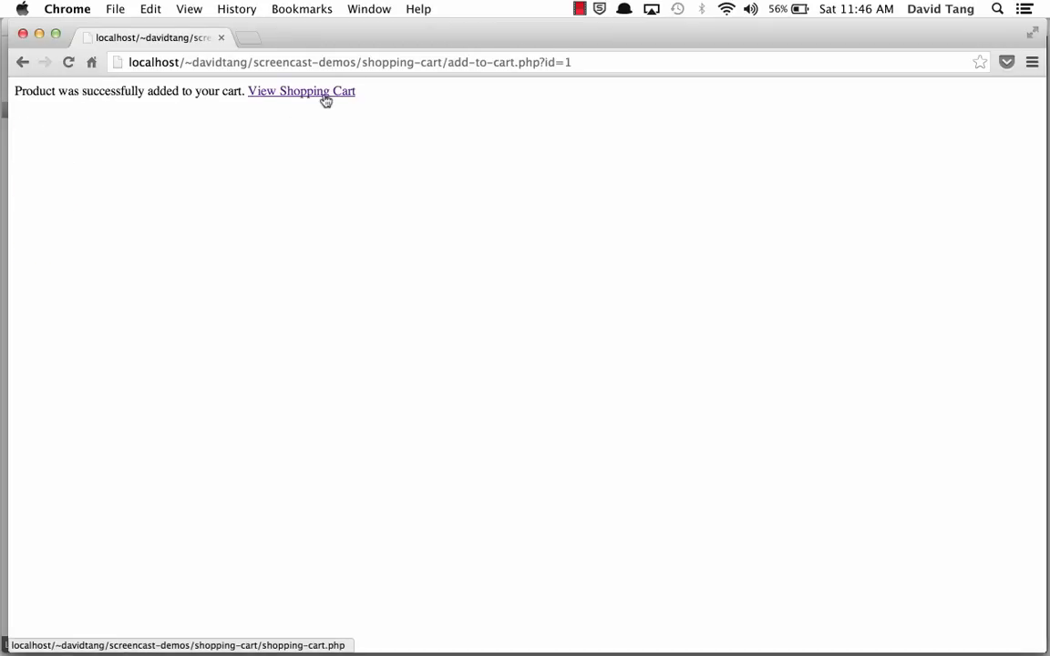
click(301, 90)
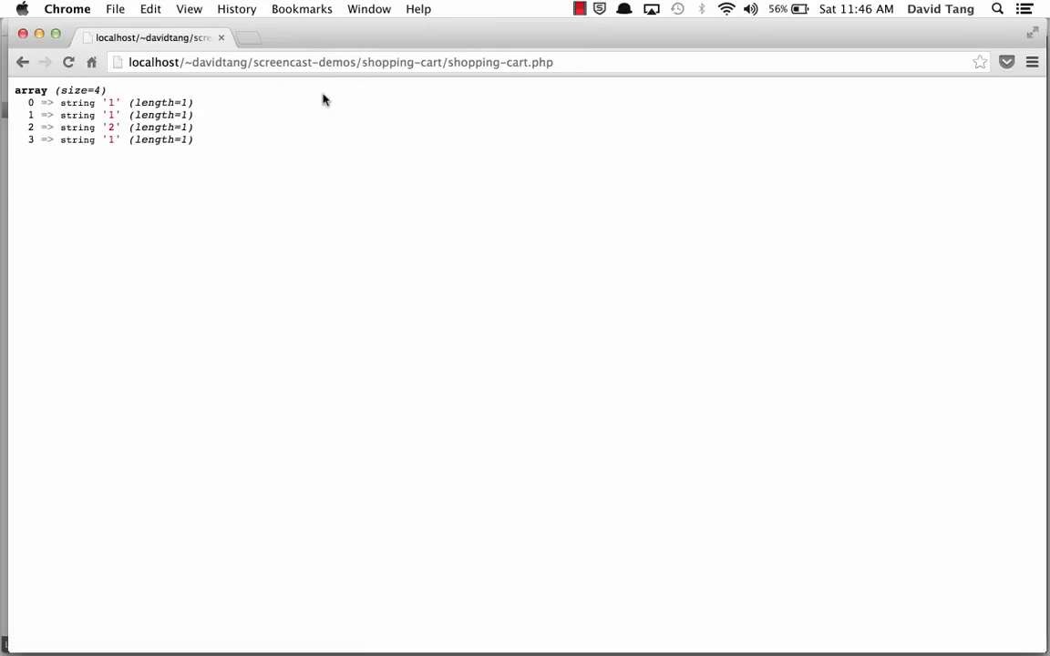
drag(27, 102, 193, 139)
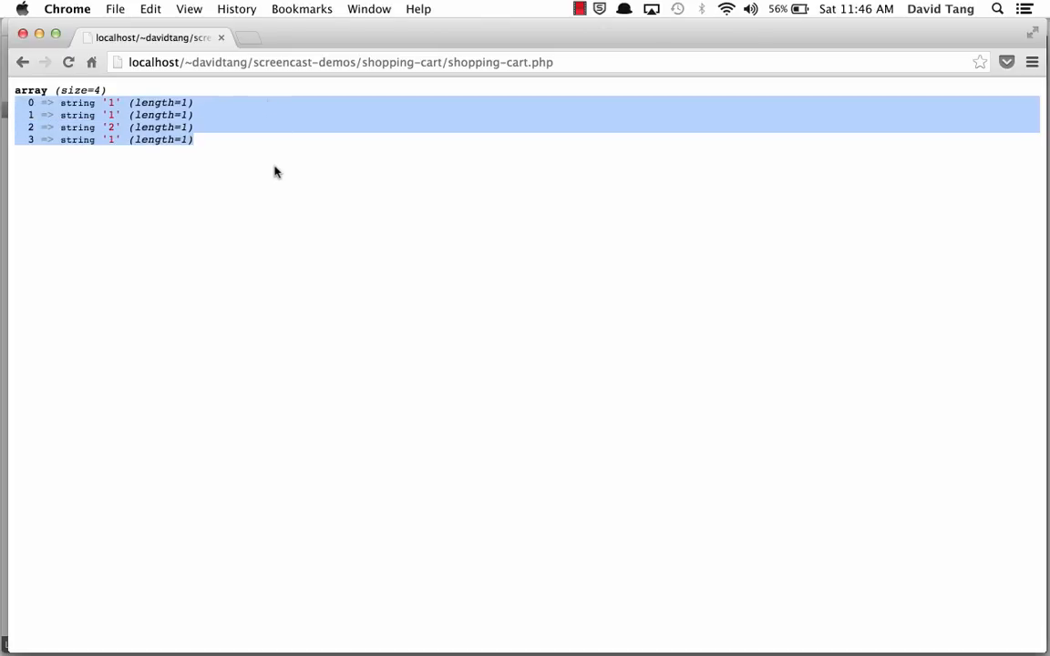
click(16, 65)
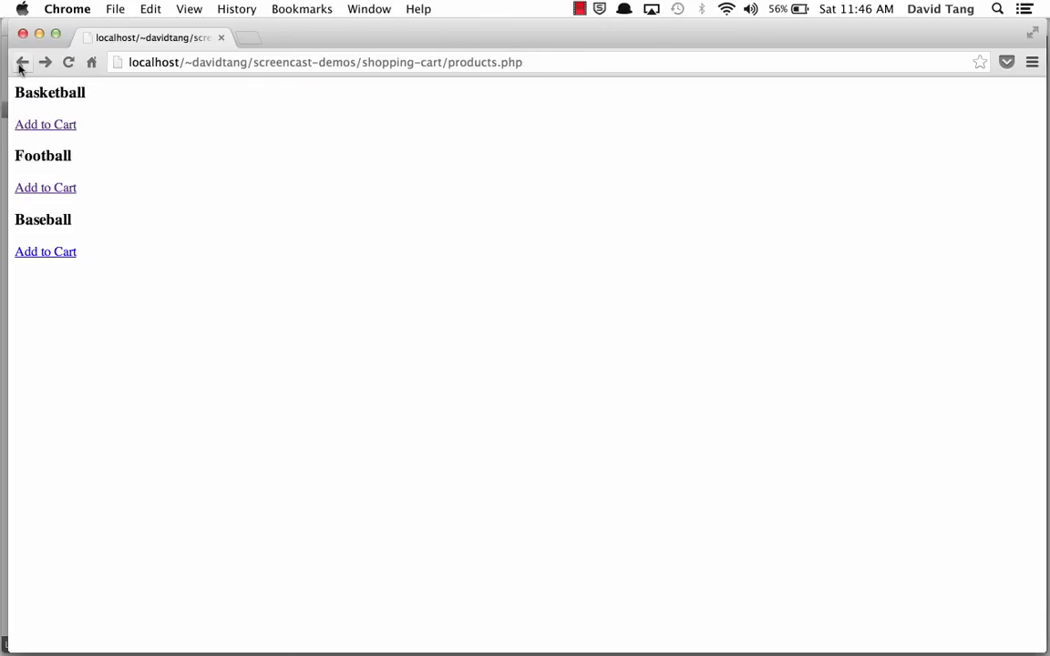
click(45, 252)
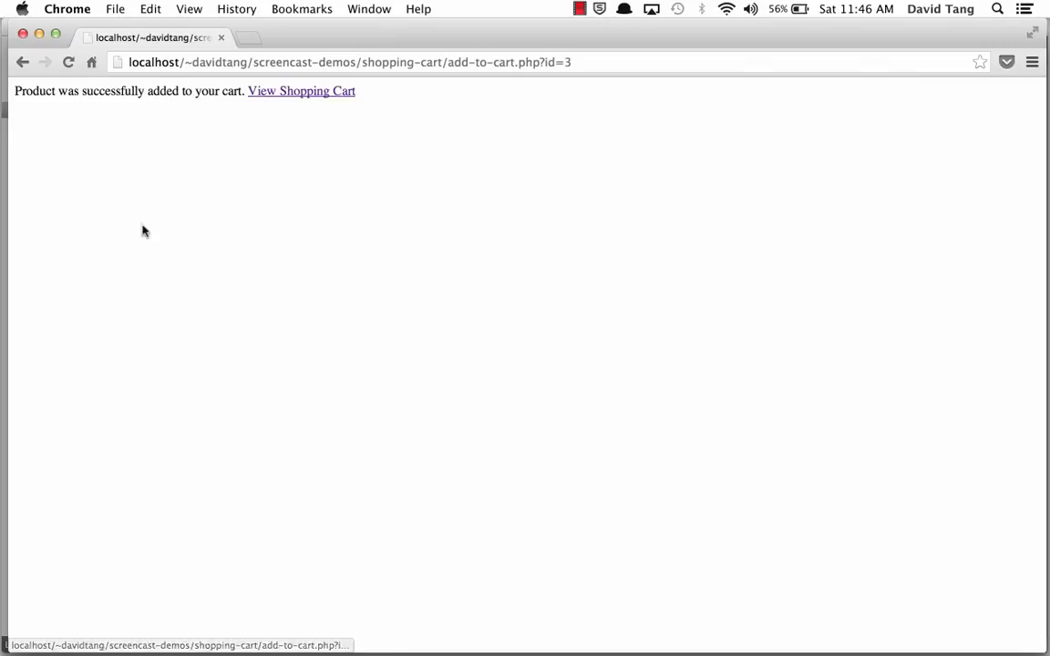
click(301, 91)
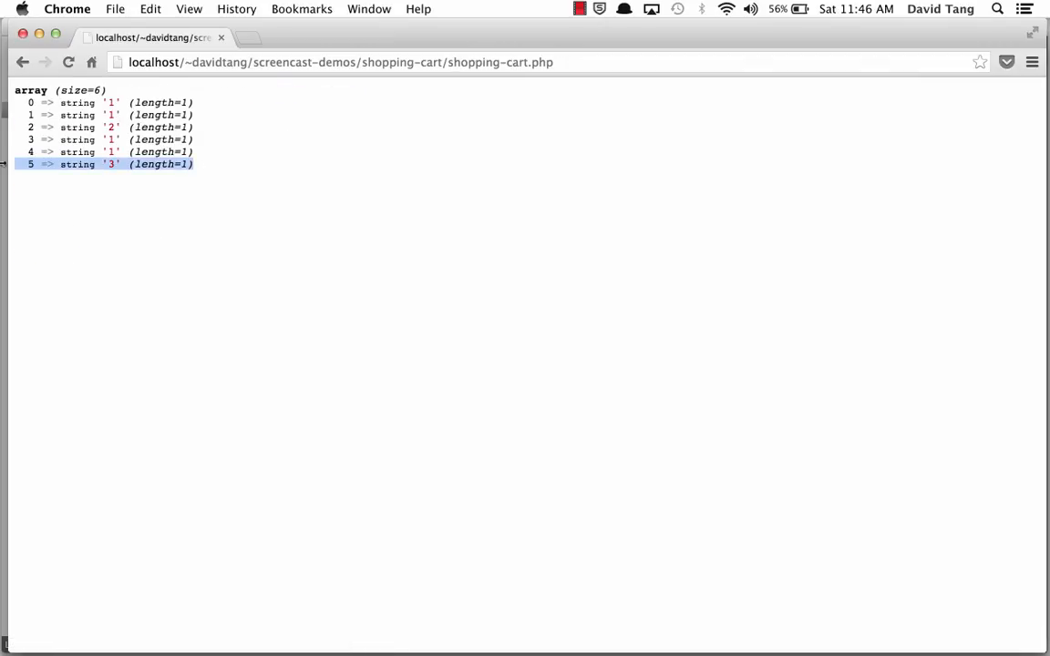
mouse_move(373, 198)
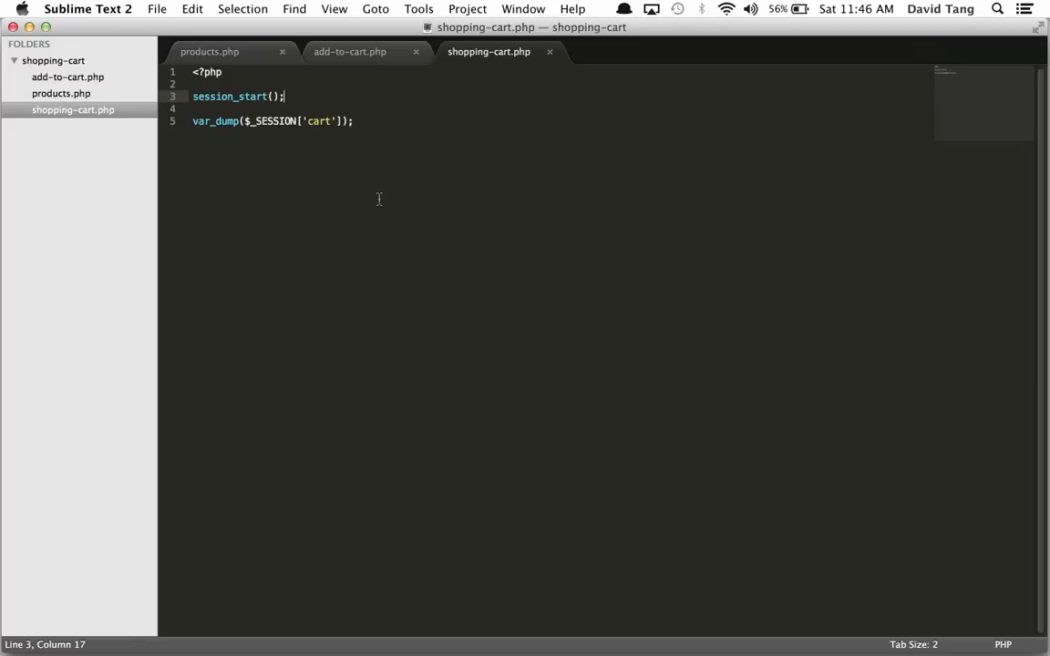
mouse_move(377, 161)
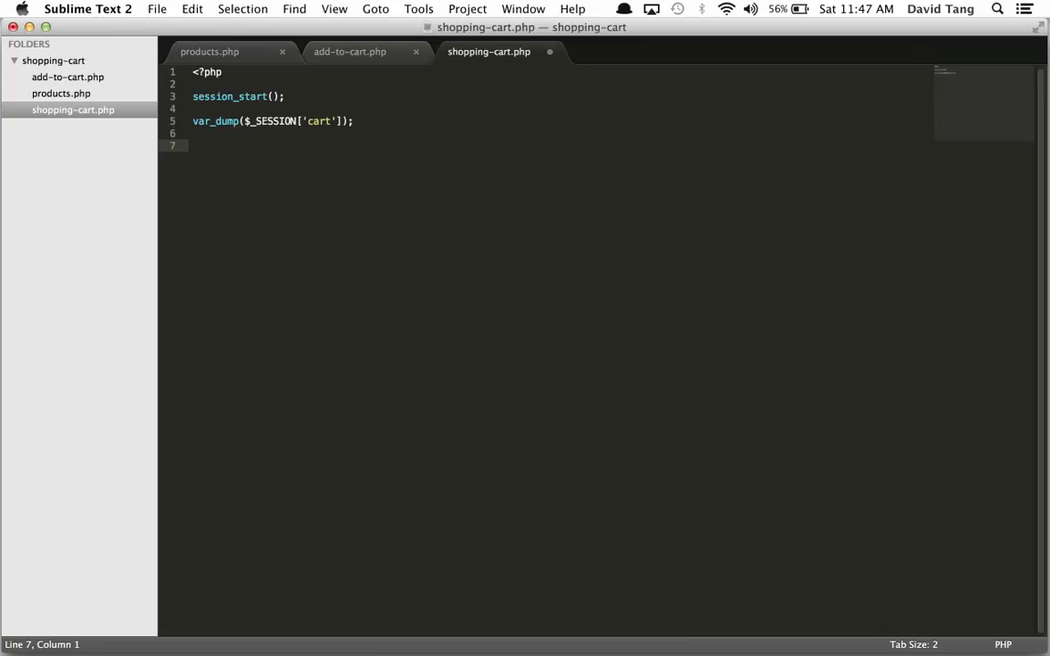
Write $sql = "SELECT * FROM products WHERE id IN (3,4,5)"; and make room above it
text($sql)
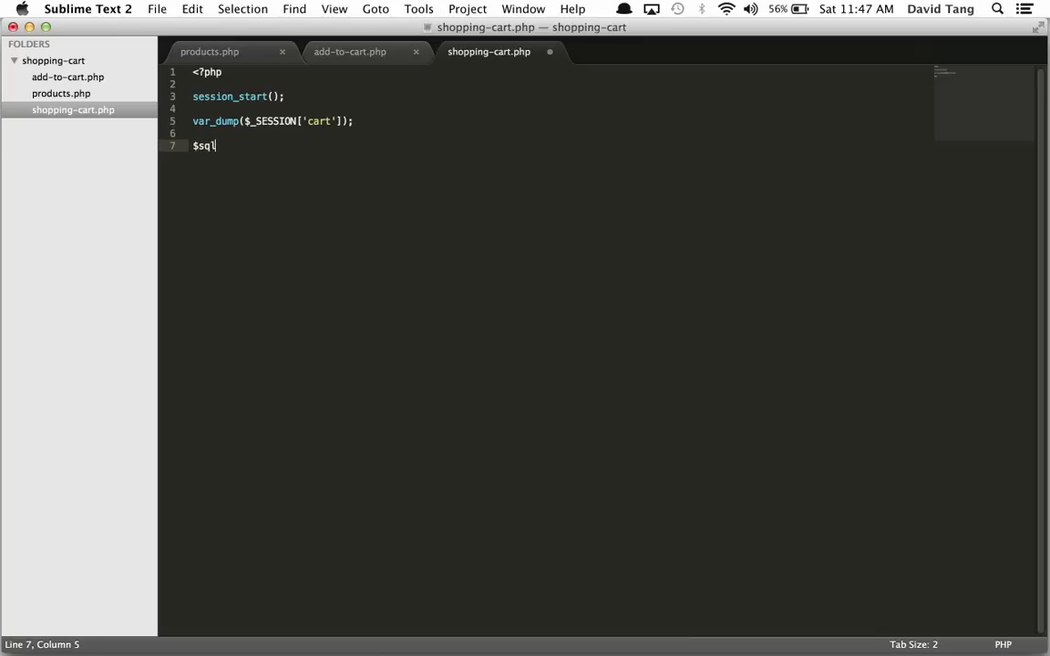
text(= "";)
text(SELECT * FROM t)
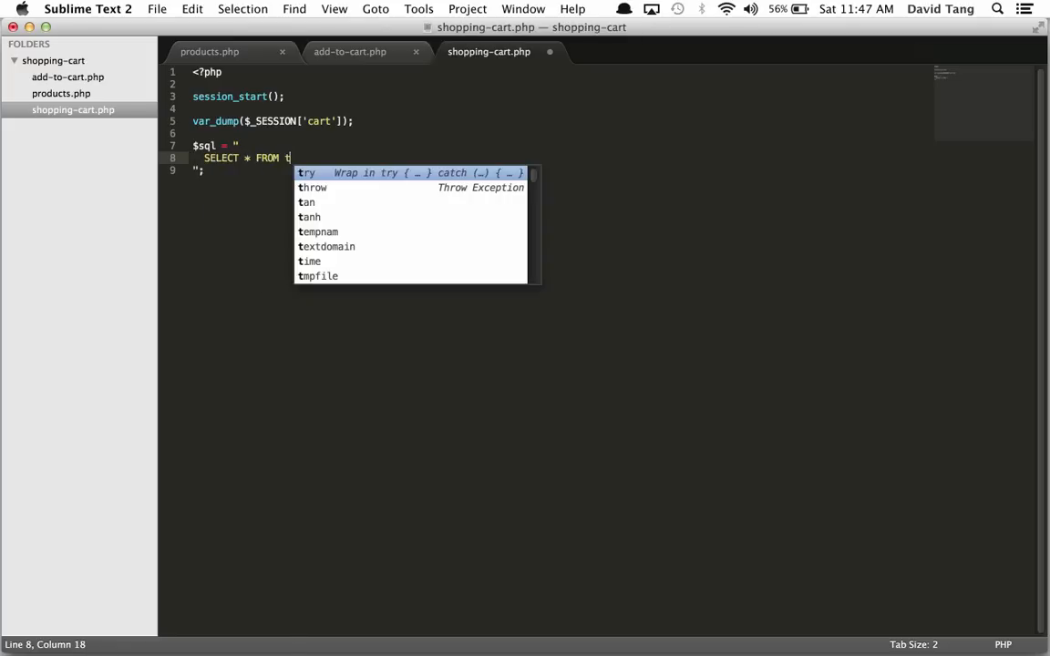
text(products)
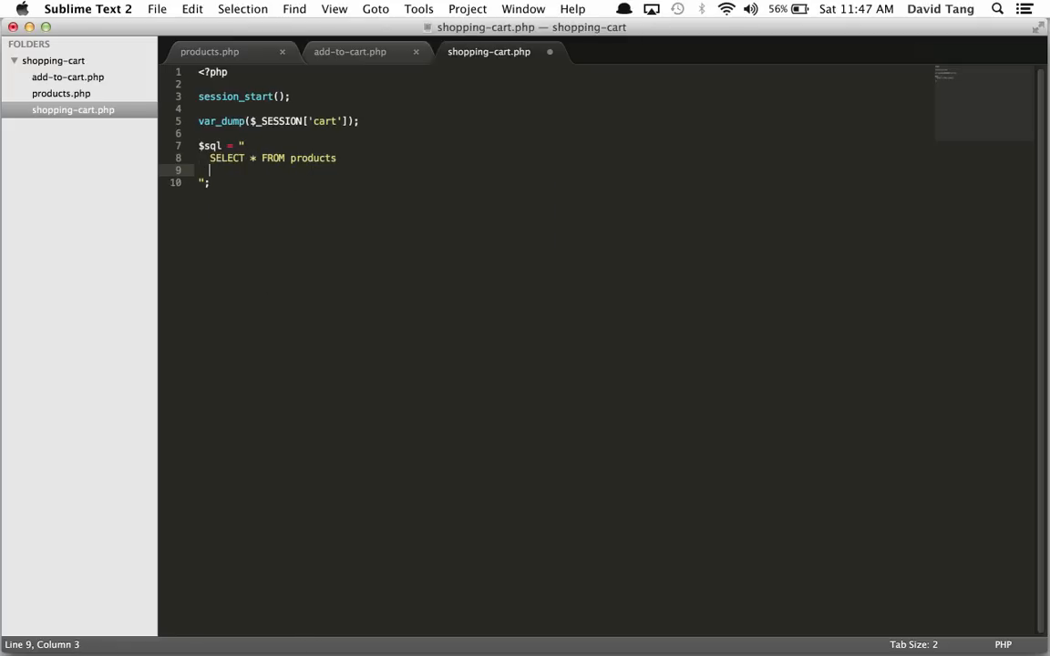
text(WHERE id)
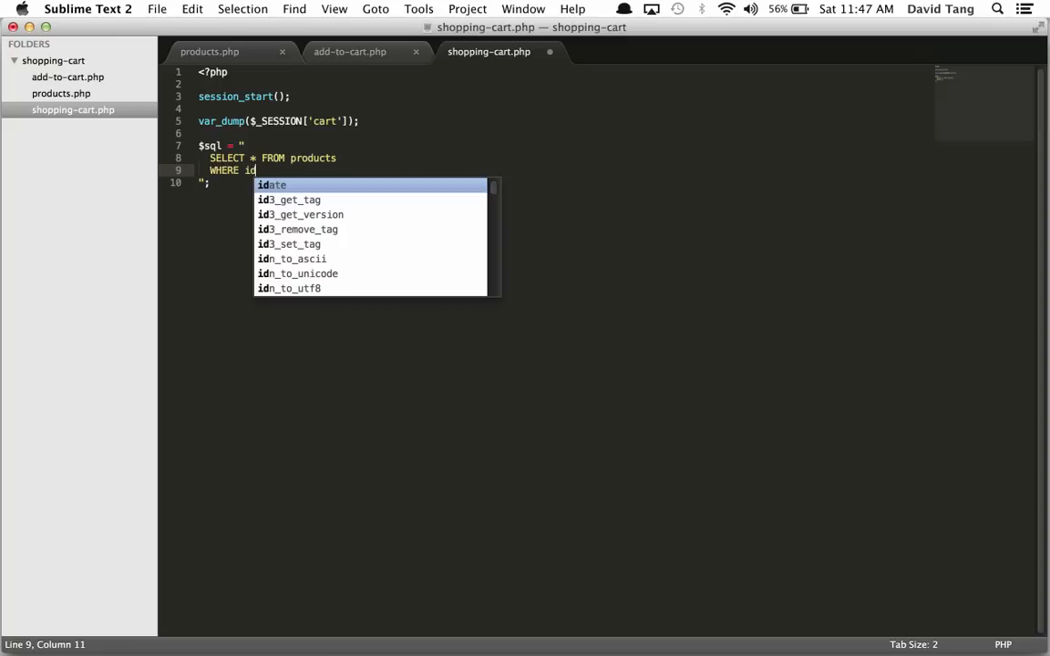
text(IN ())
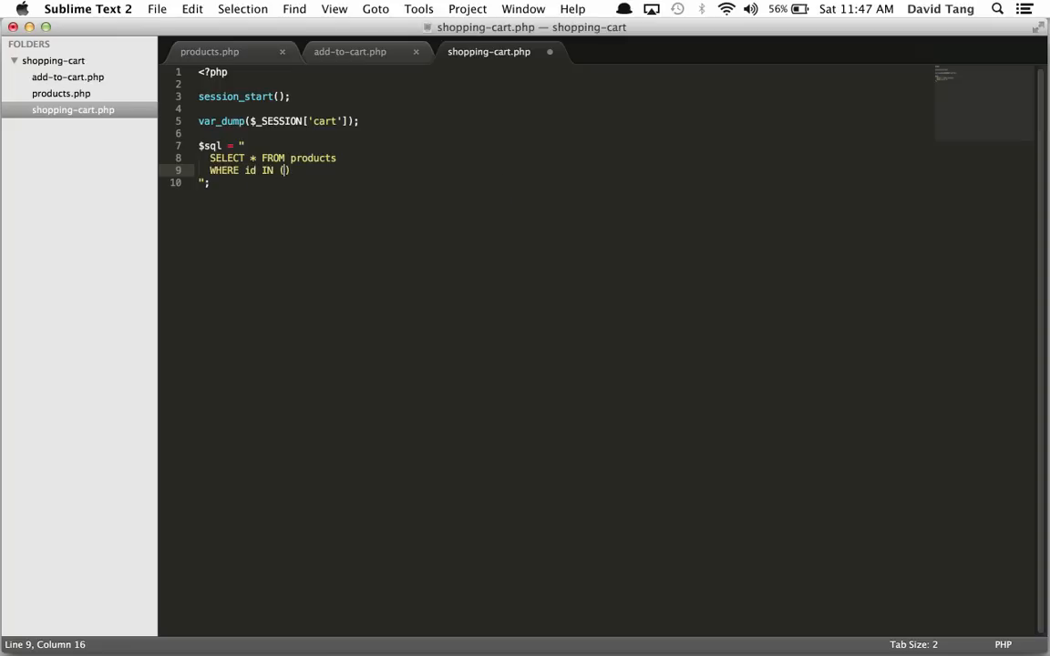
text(3,4,5)
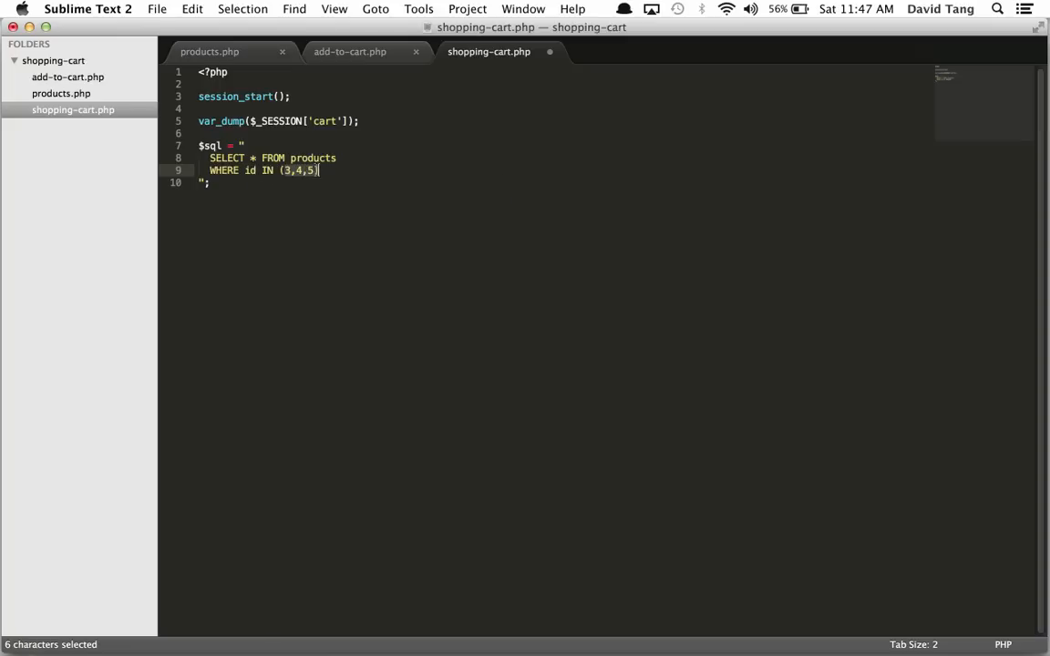
click(315, 171)
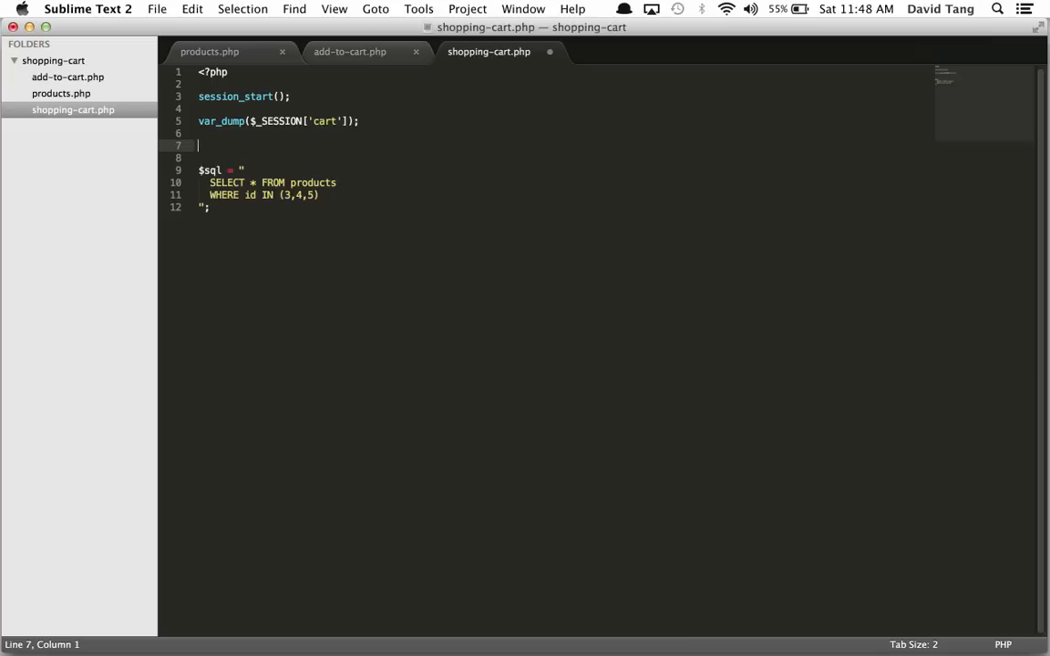
Set $whereIn = implode(',', $_SESSION['cart']) and replace 3,4,5 with $whereIn
text($where)
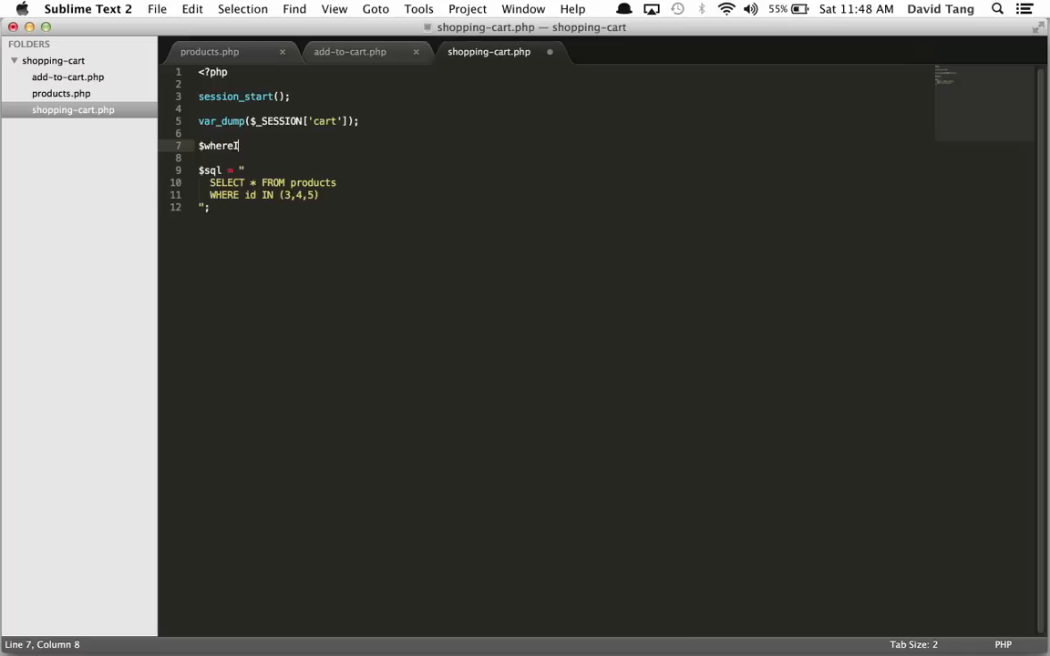
text(In = implode(glue, pieces)
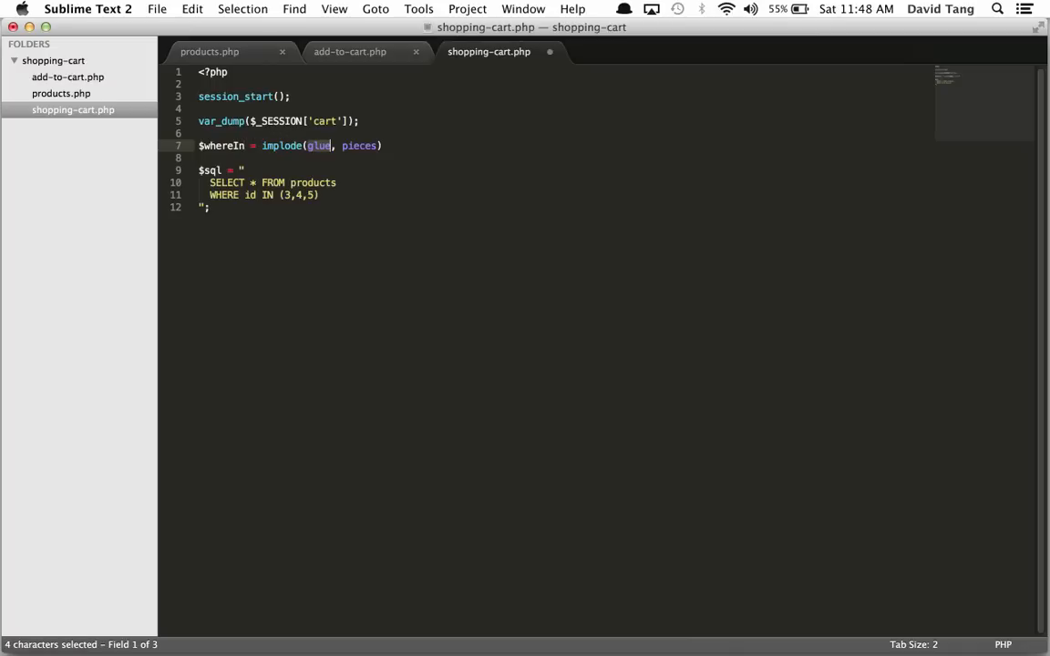
text(',)
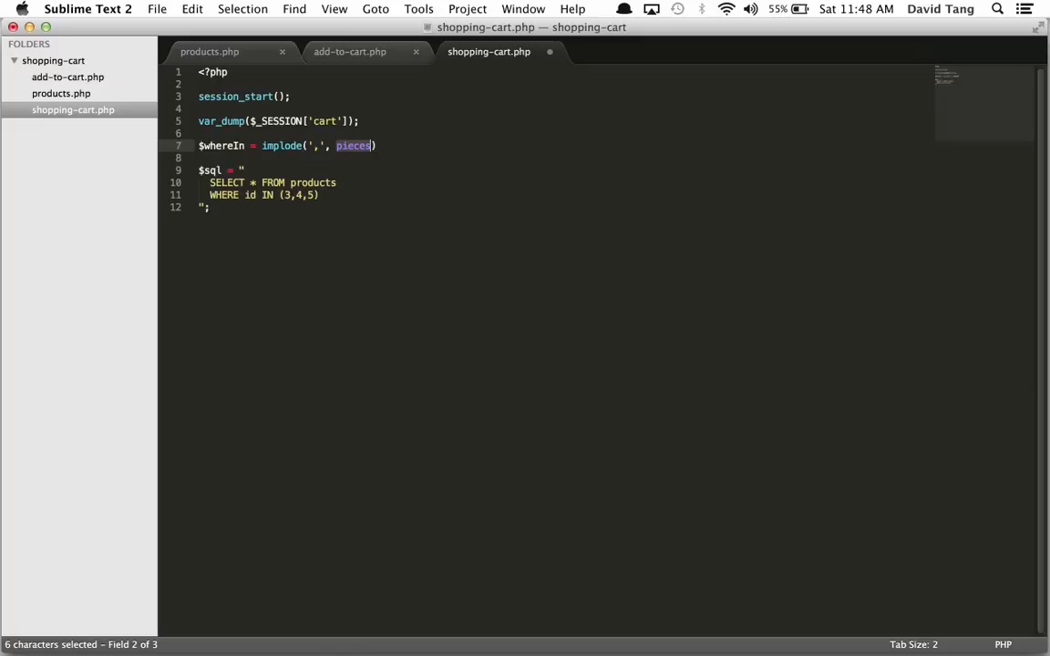
text($_SESSION['cart')
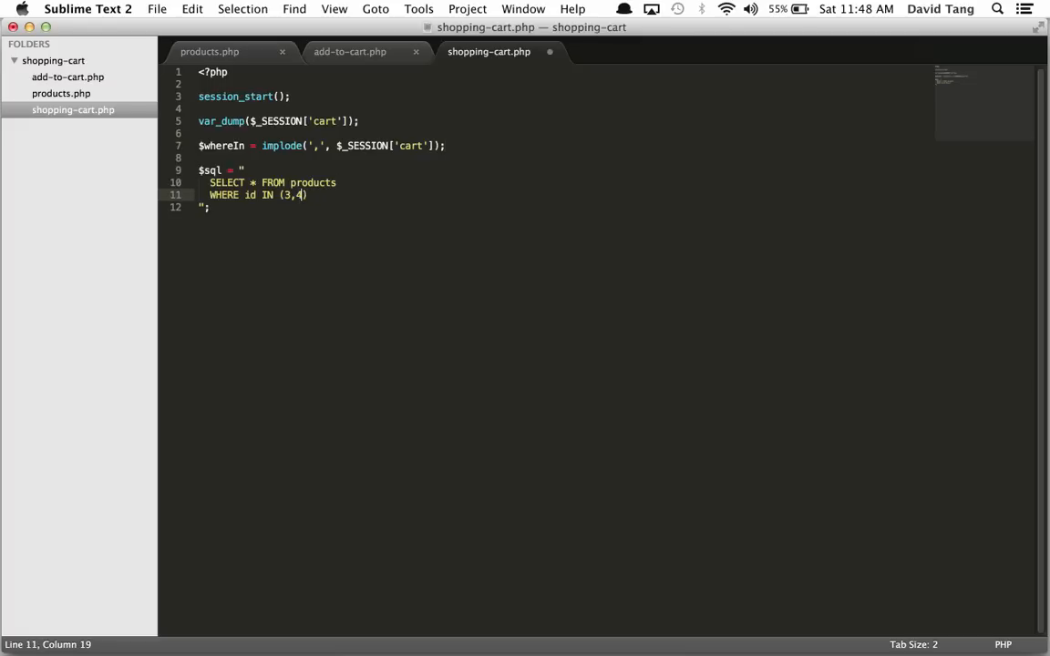
key(Backspace)
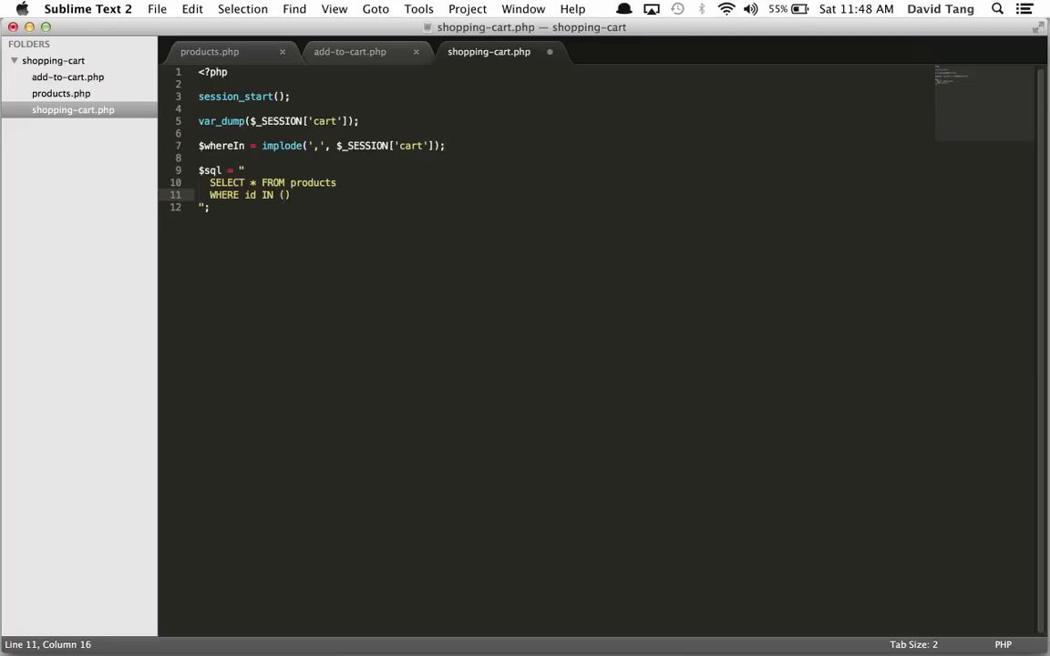
text($whereIn)
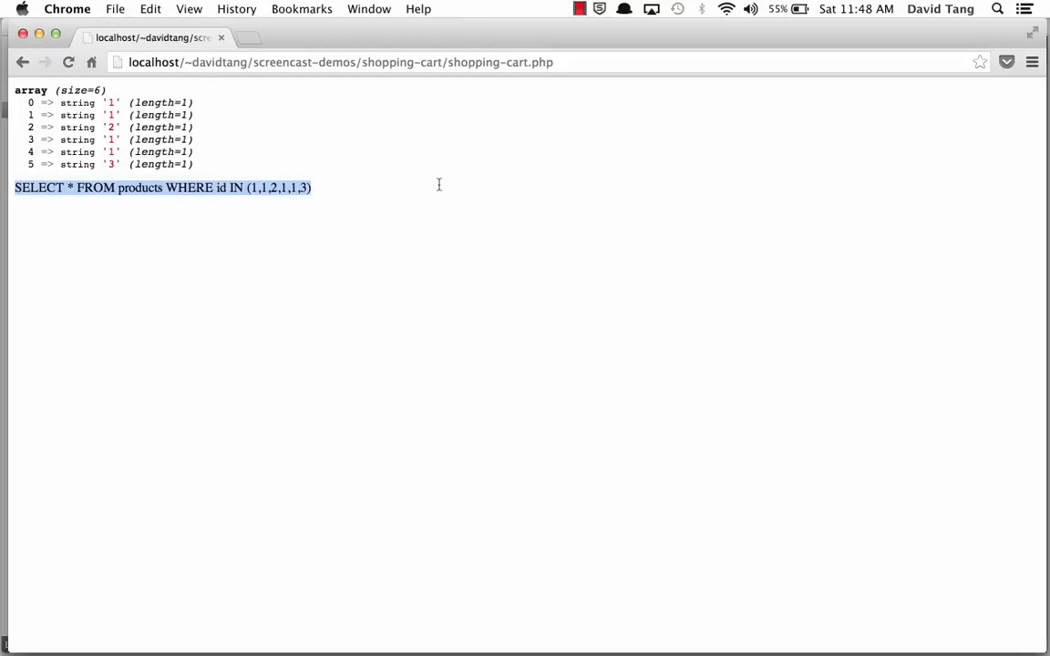
mouse_move(442, 188)
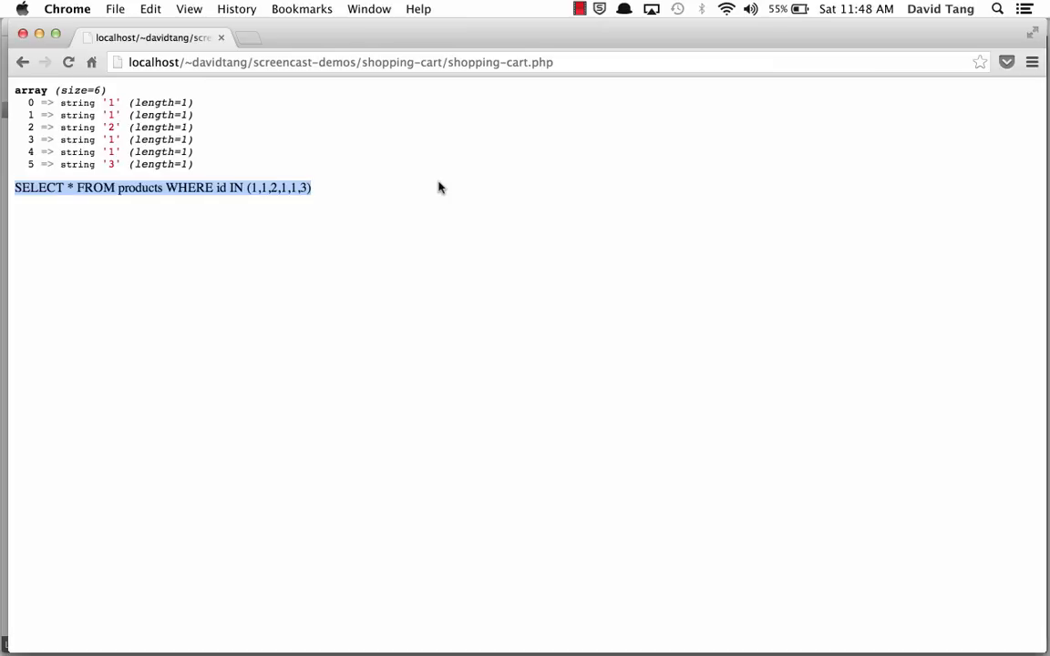
mouse_move(474, 201)
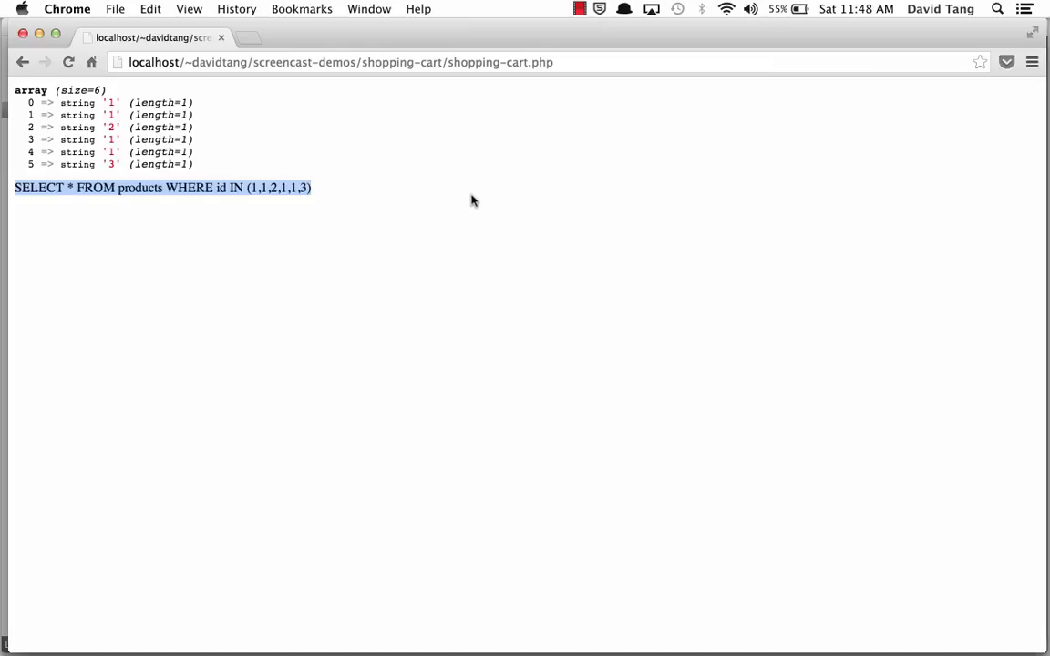